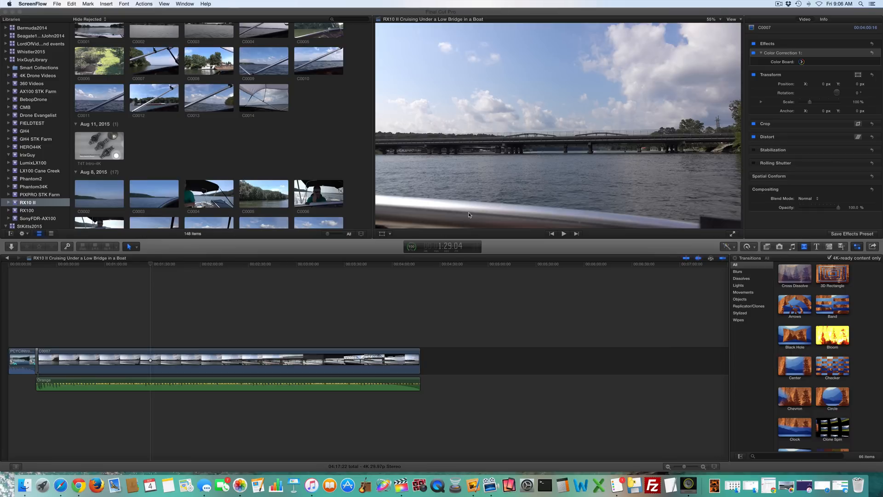
pyautogui.moveTo(371, 254)
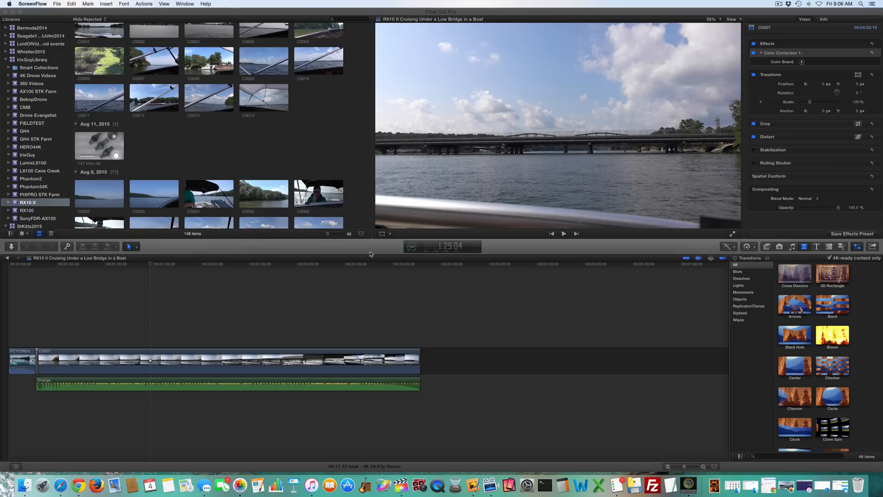
pyautogui.moveTo(164, 306)
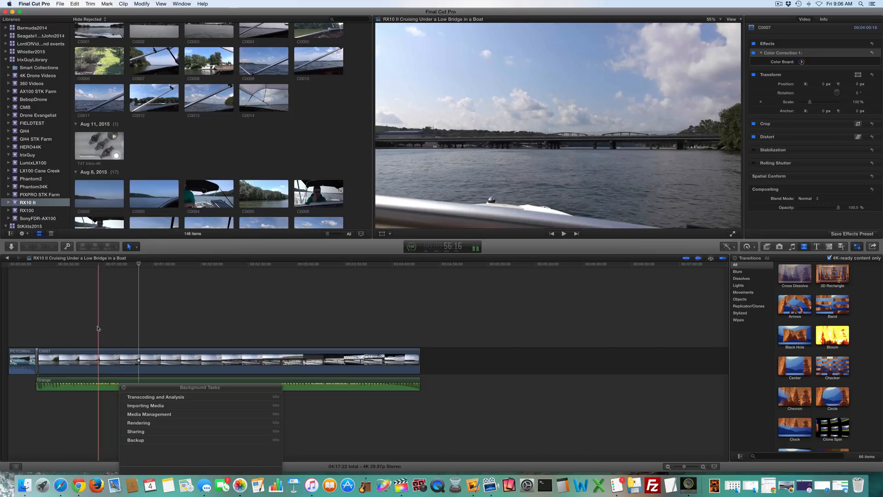
# Step: Select the C0007 boat clip in the timeline
pyautogui.click(135, 321)
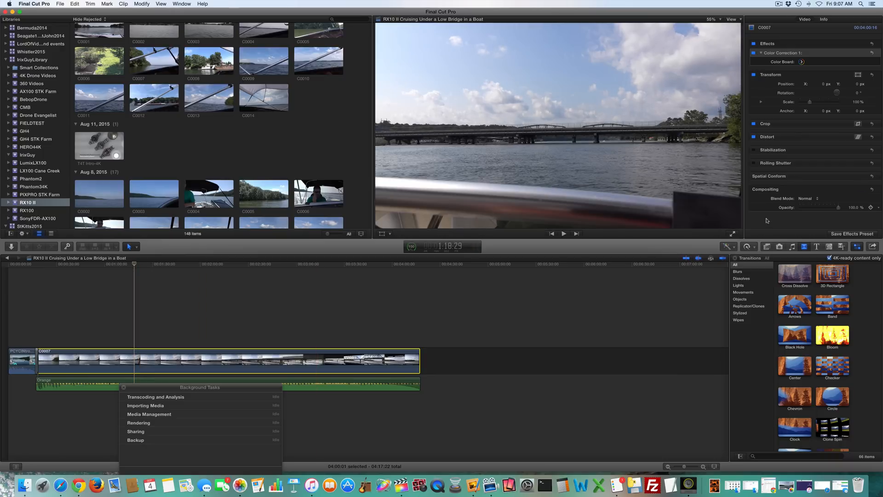
pyautogui.moveTo(767, 247)
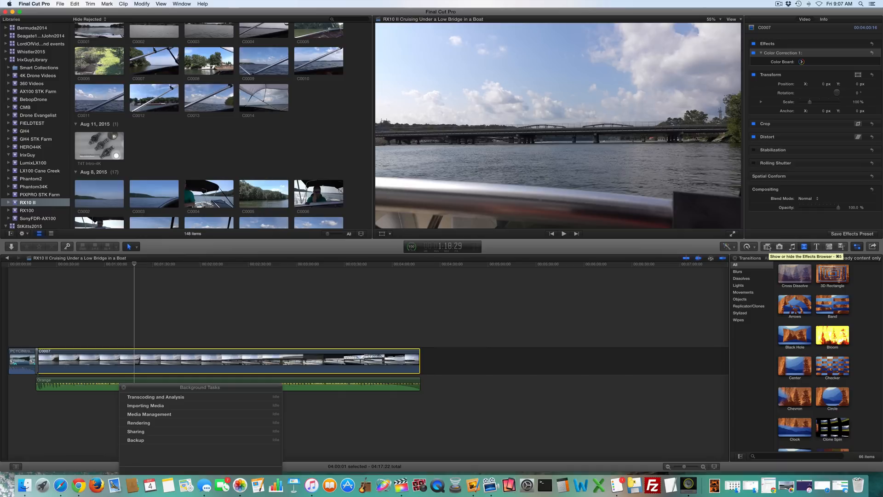
# Step: Apply the Letterbox effect from the All category of the Effects Browser to the clip
pyautogui.click(767, 247)
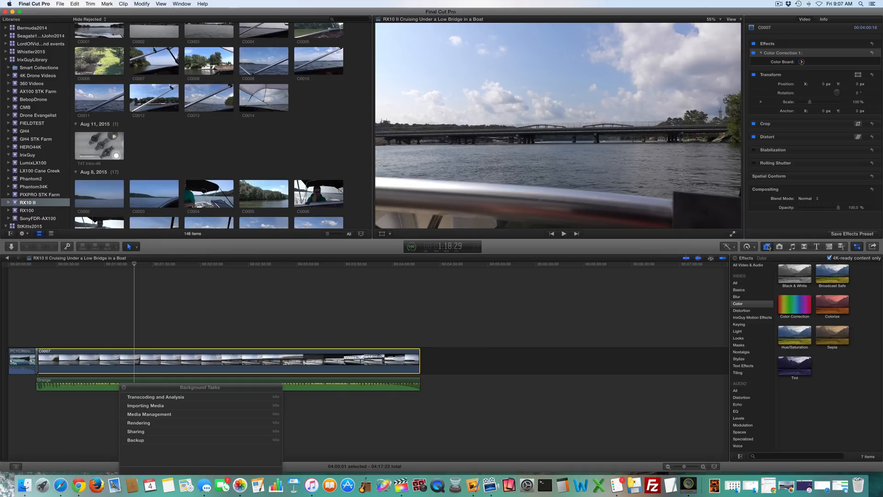
pyautogui.moveTo(744, 283)
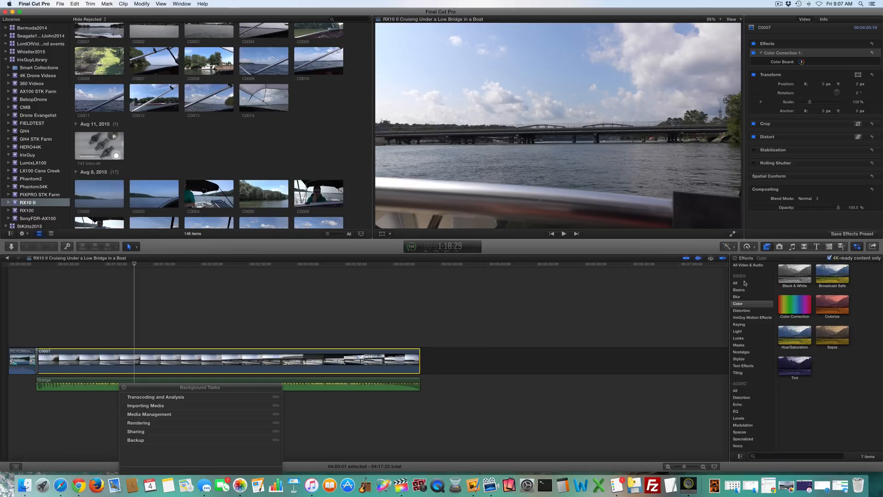
pyautogui.click(736, 283)
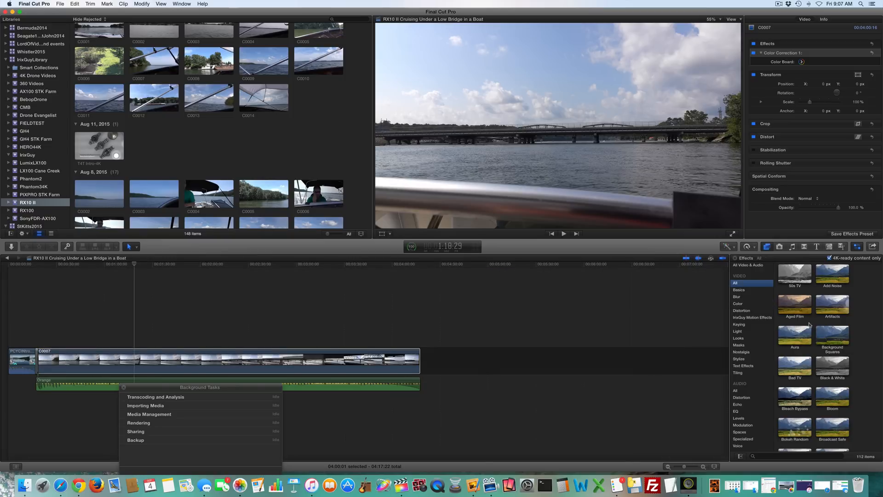
pyautogui.scroll(-3)
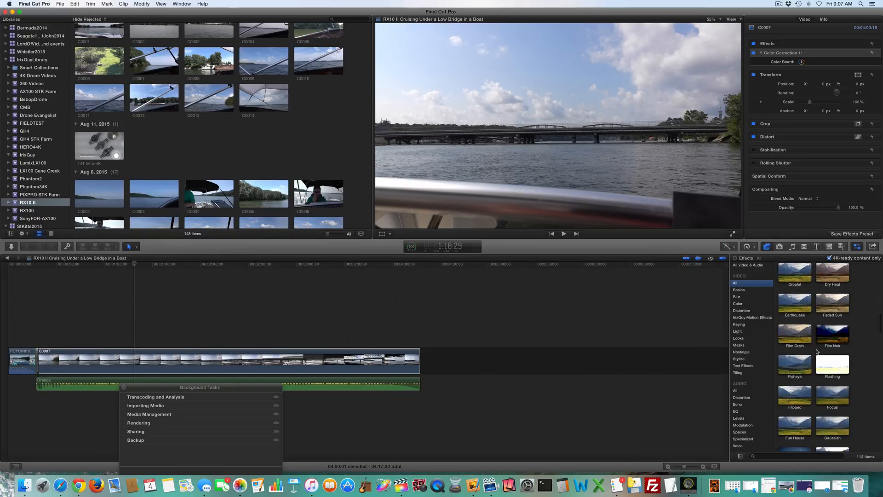
pyautogui.scroll(-3)
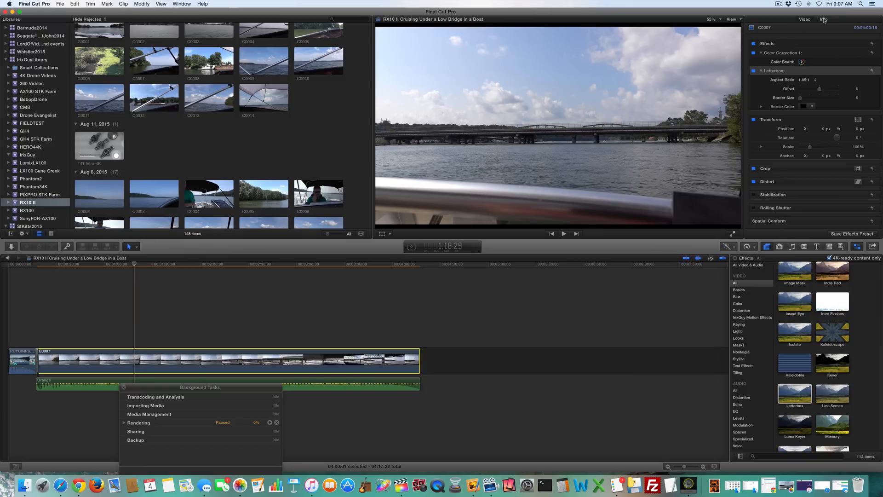
# Step: Try Letterbox ratios 1.85:1, 2.55:1 and 3.00:1 in the Video Inspector, then settle on 2.35:1
pyautogui.click(823, 19)
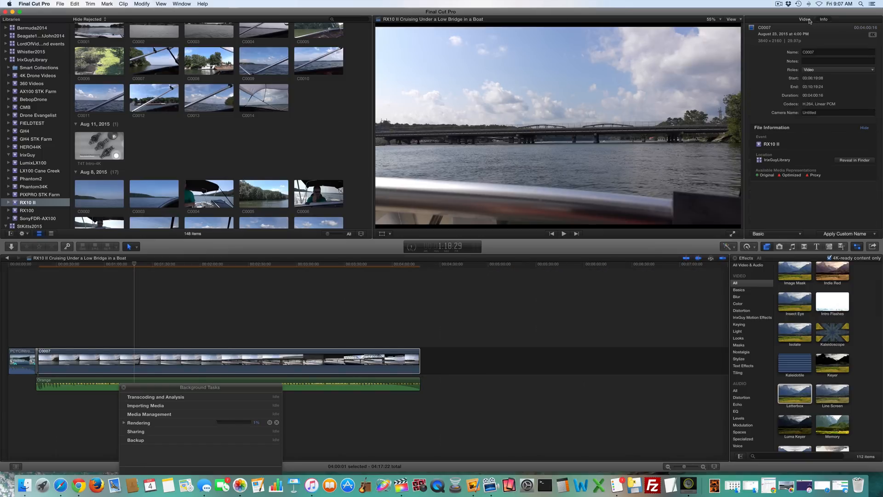
pyautogui.click(805, 20)
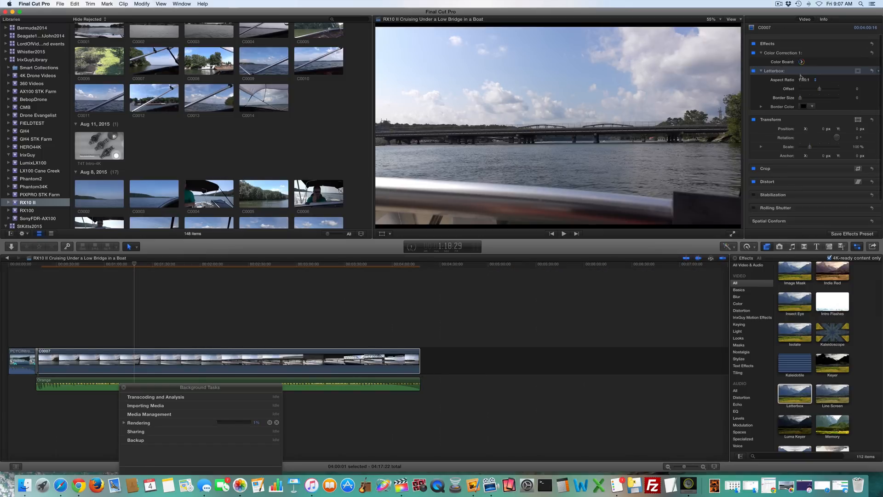
pyautogui.click(815, 79)
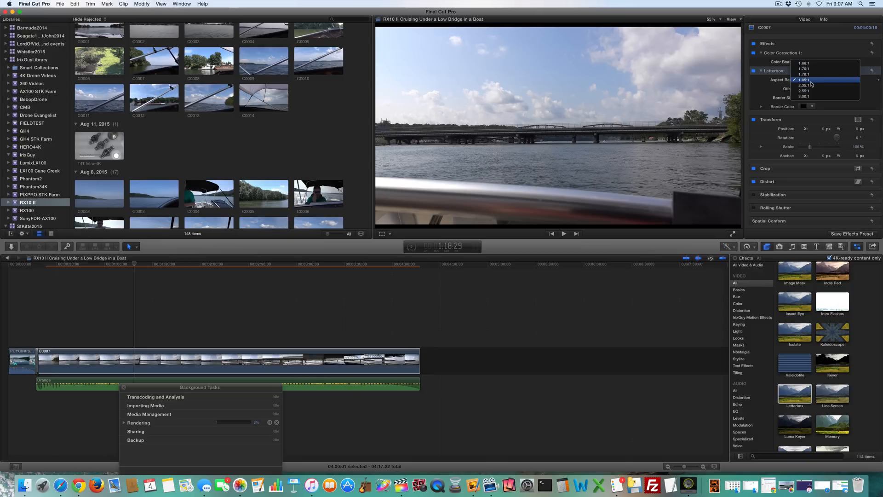
pyautogui.click(806, 80)
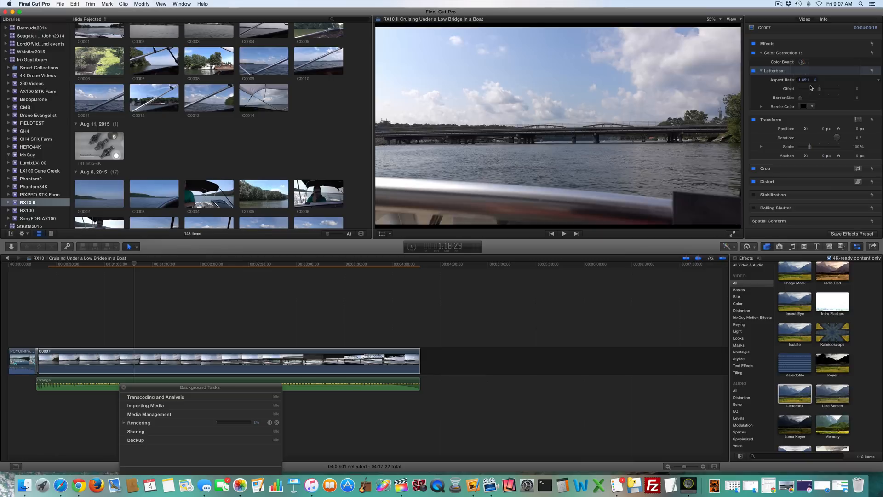
pyautogui.click(807, 79)
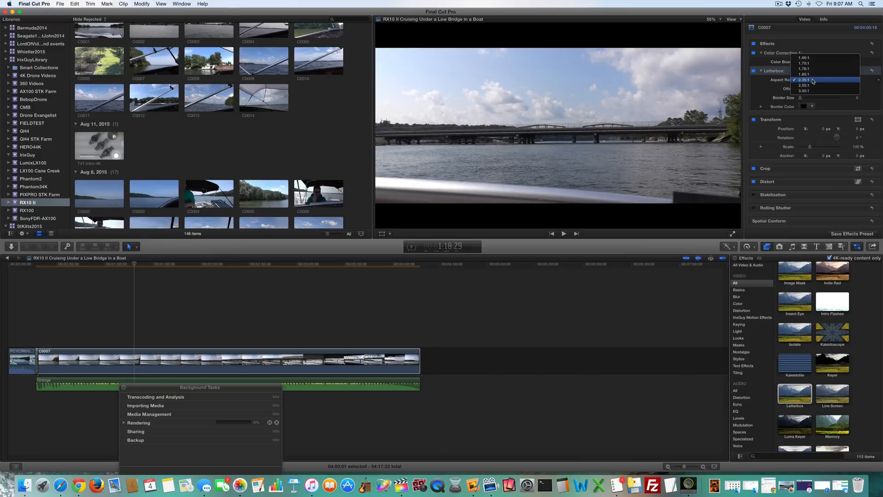
pyautogui.click(805, 84)
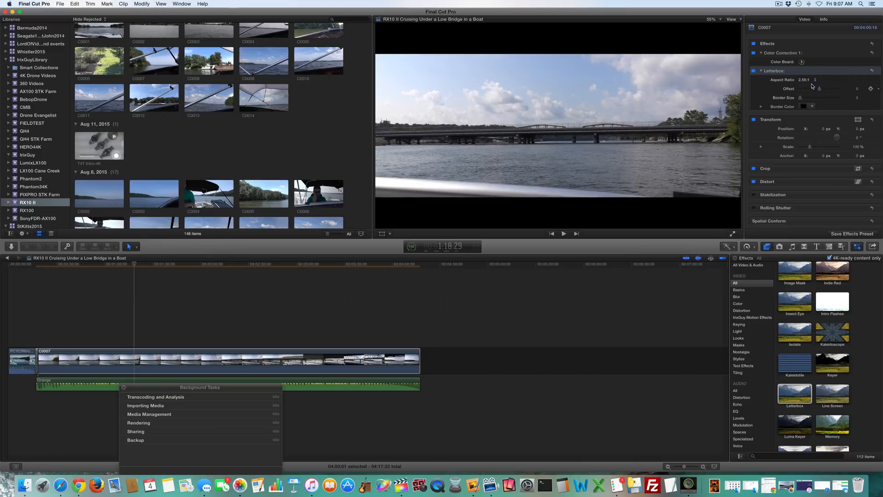
pyautogui.click(816, 79)
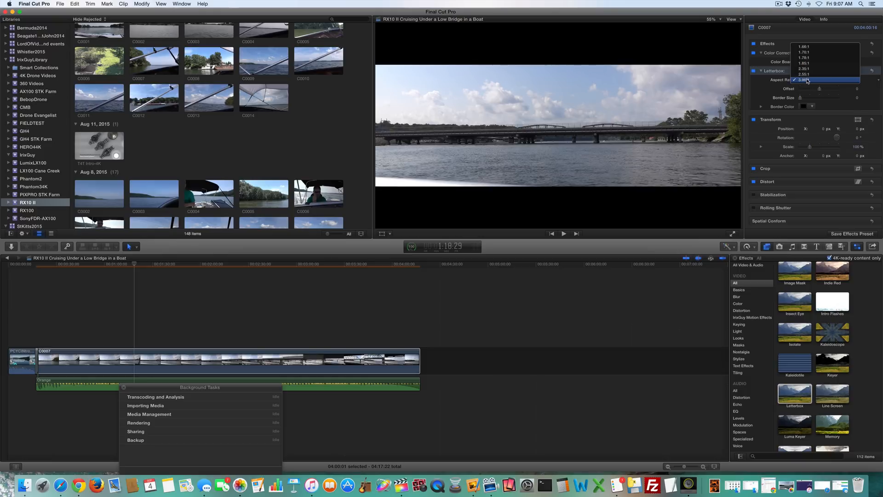
pyautogui.click(803, 79)
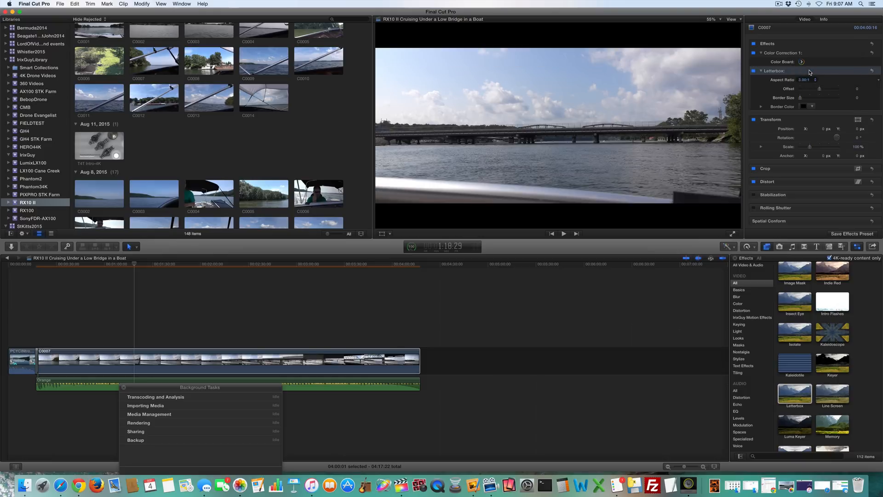
pyautogui.click(815, 79)
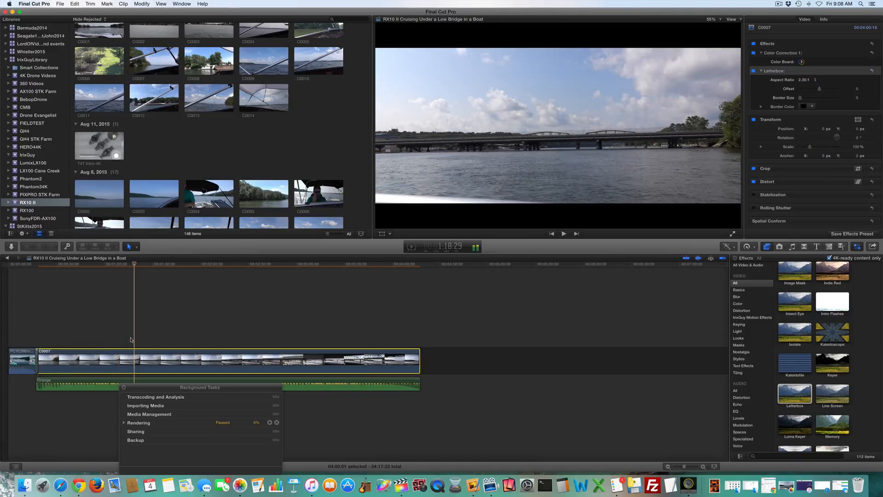
pyautogui.click(170, 333)
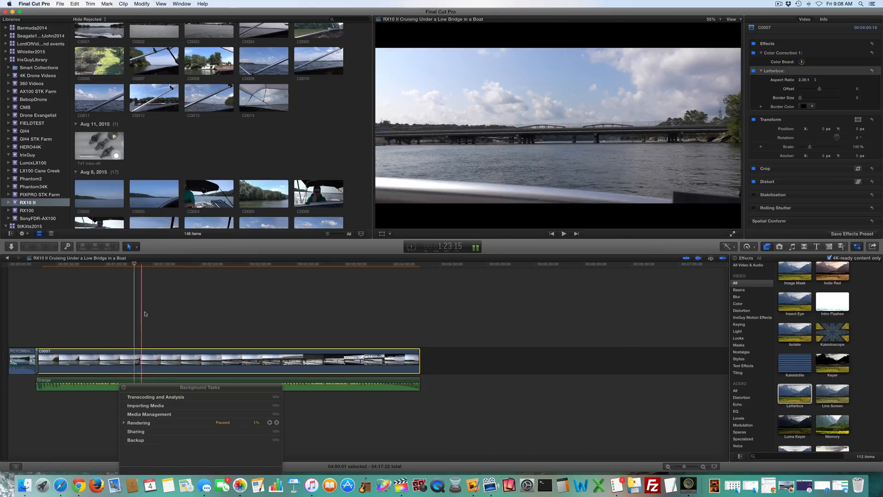
pyautogui.click(211, 299)
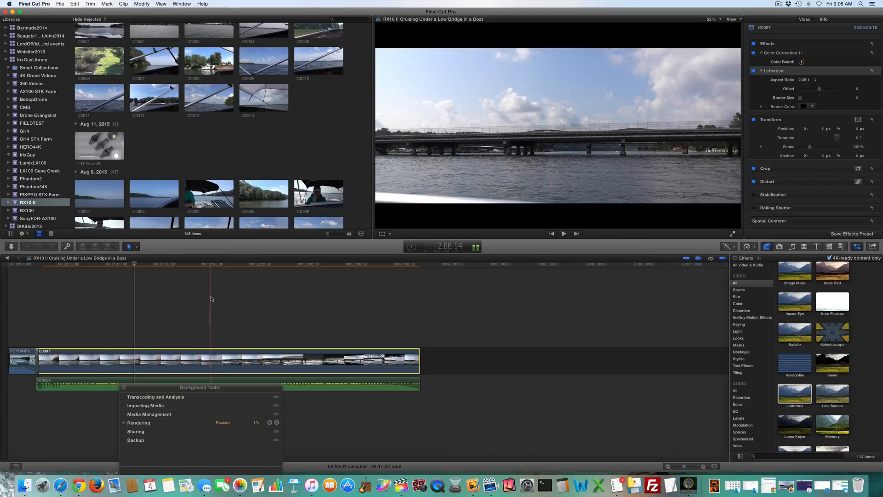
pyautogui.click(96, 298)
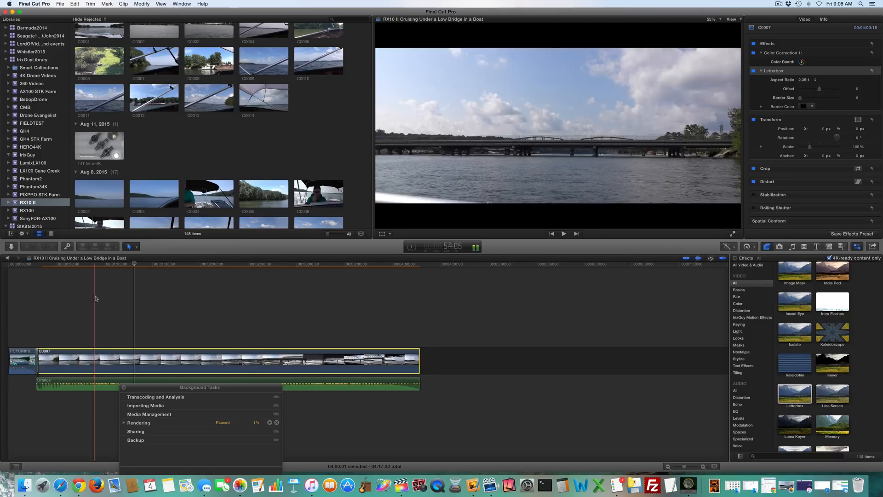